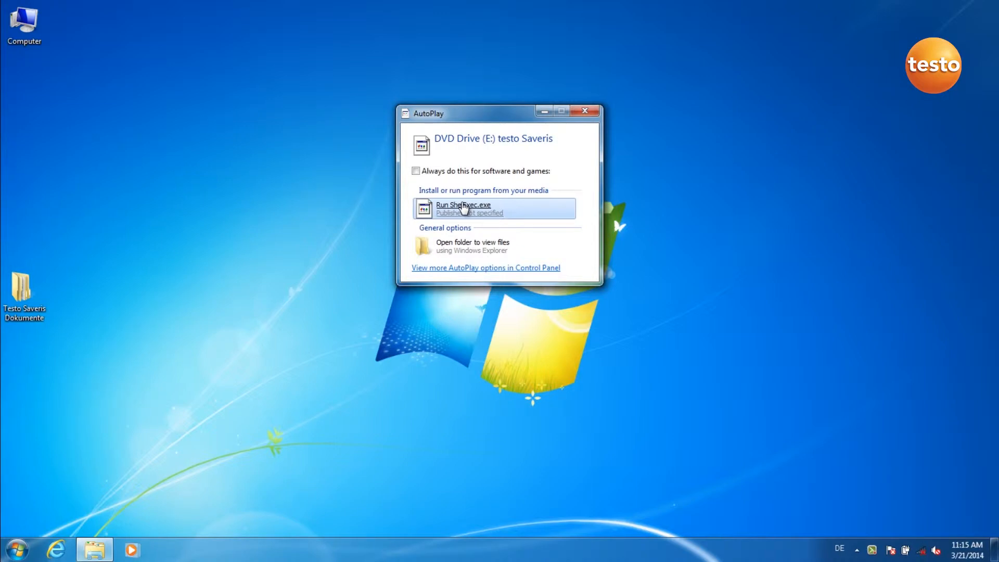
Launch the CD's HTML installer via Run ShellExec.exe in AutoPlay.
click(463, 208)
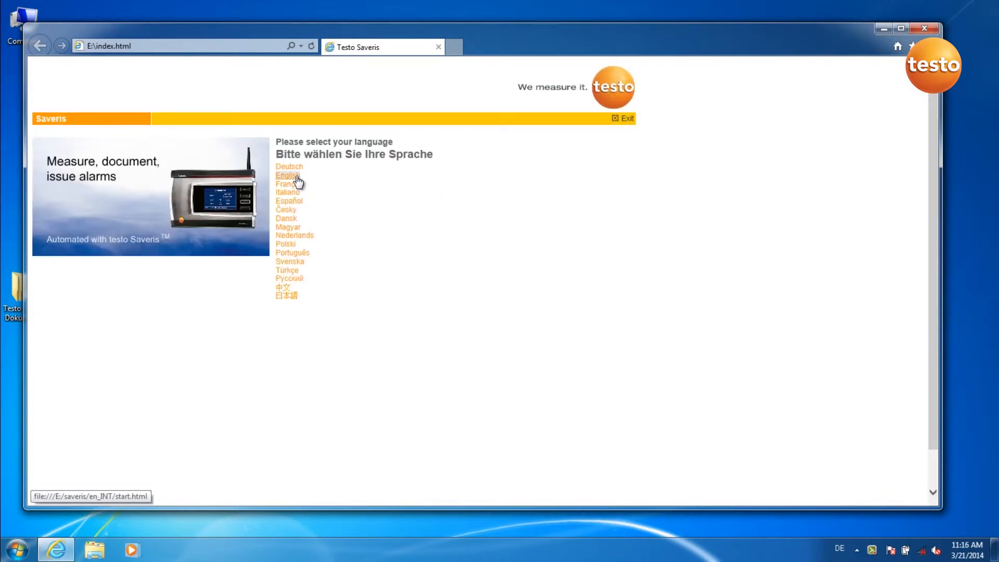
Choose English, go to the primary PC/server procedure and install the Saveris prerequisites (step 1).
click(286, 174)
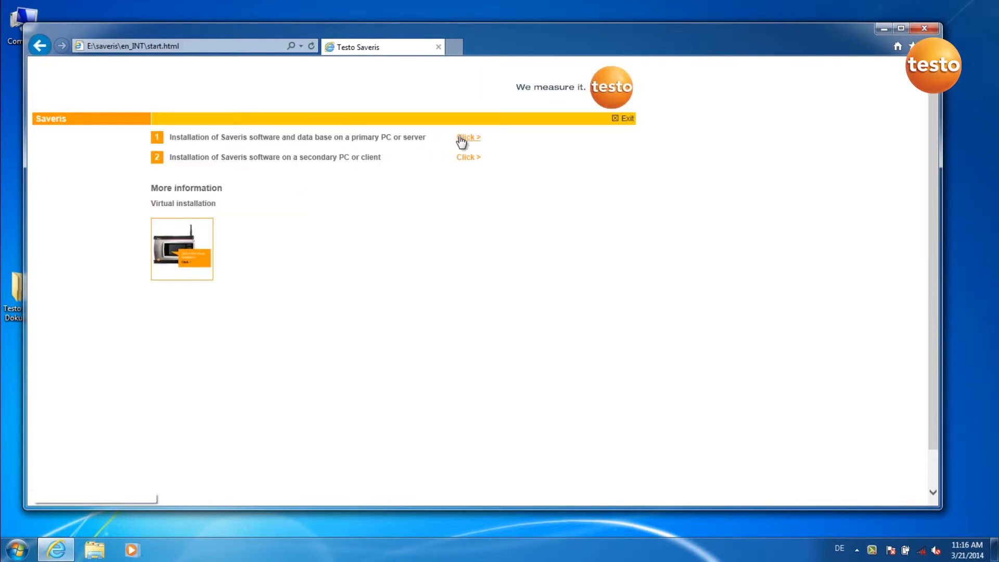
click(469, 138)
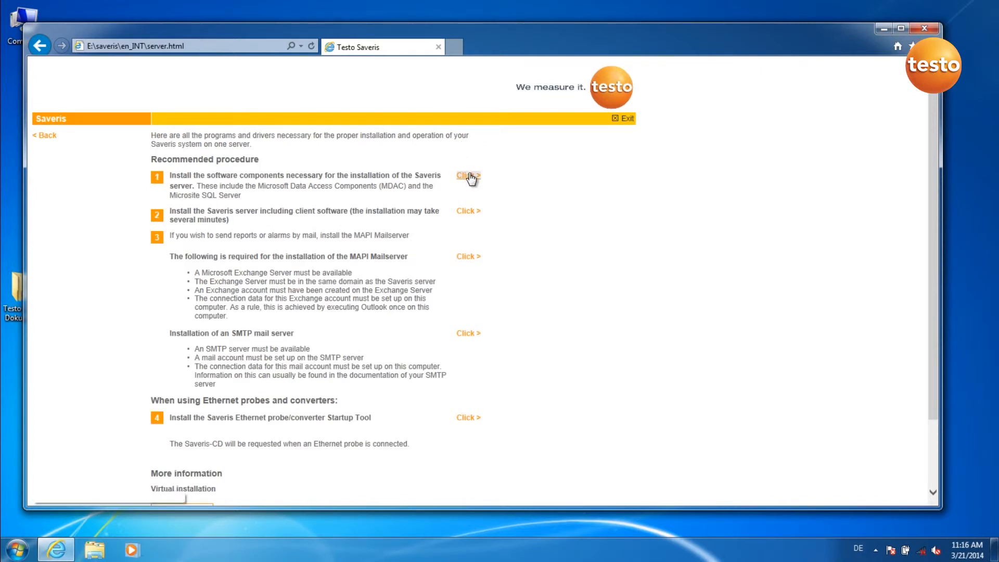
click(467, 175)
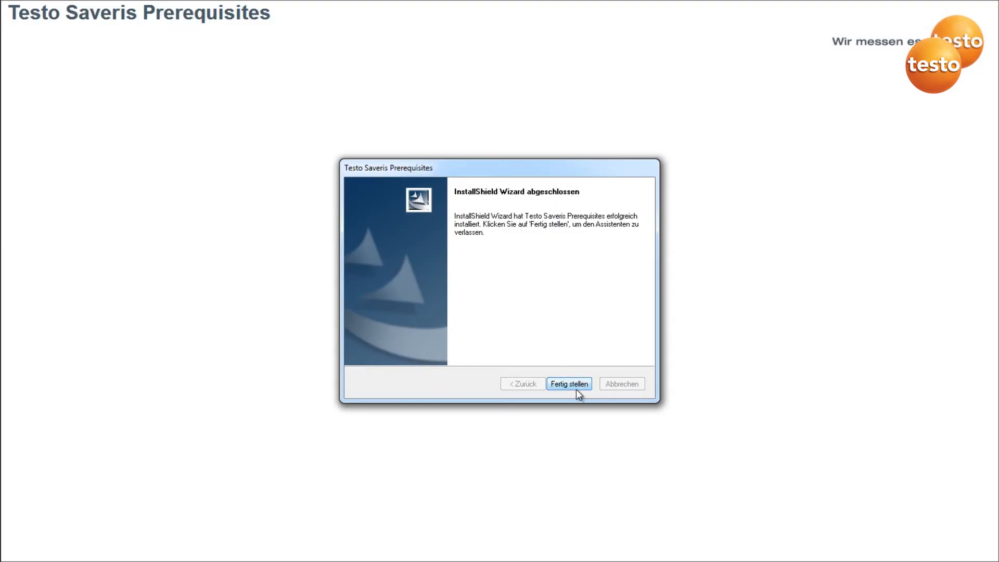
click(568, 384)
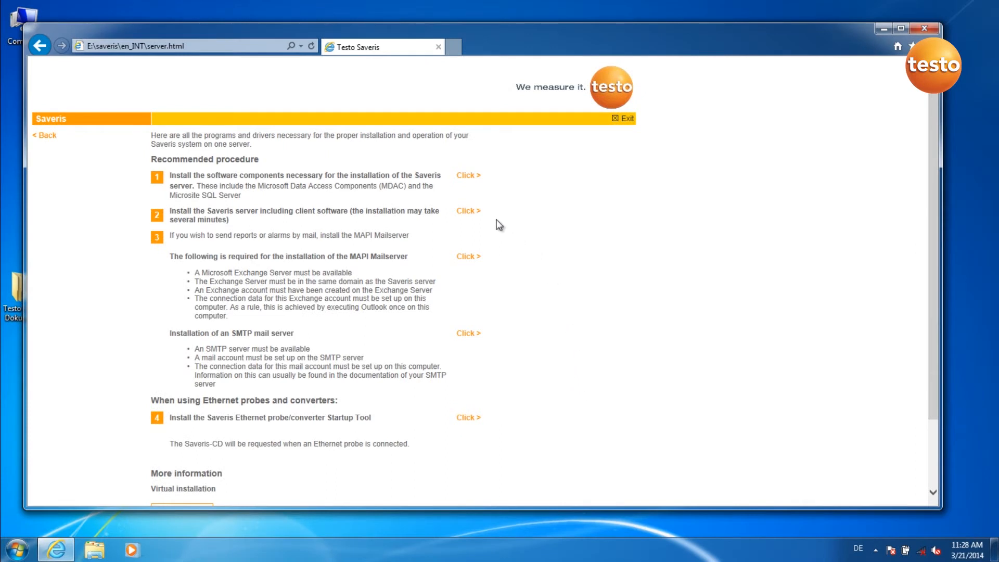
mouse_move(467, 212)
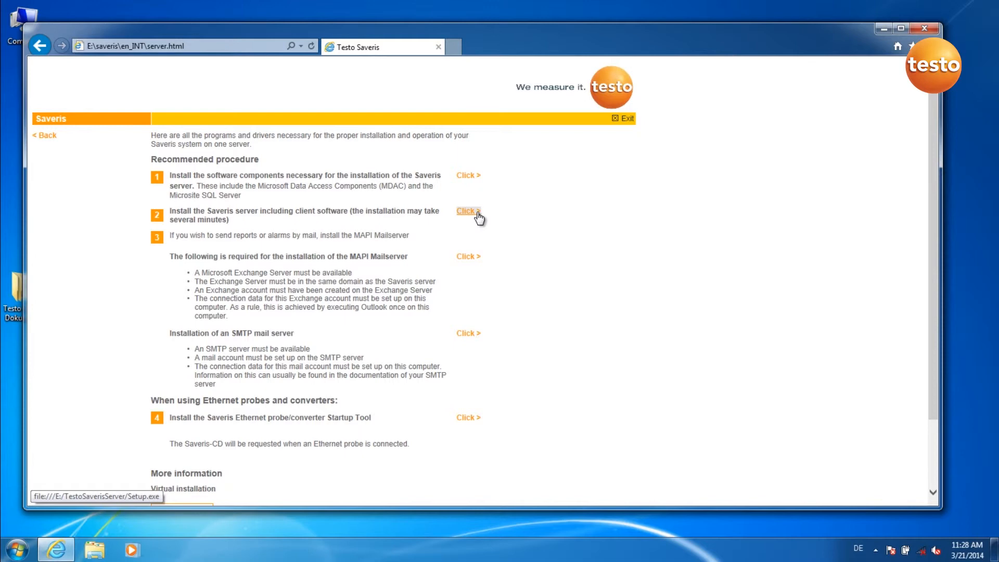
Install the Saveris Professional Server (step 2), deferring the computer restart.
click(468, 211)
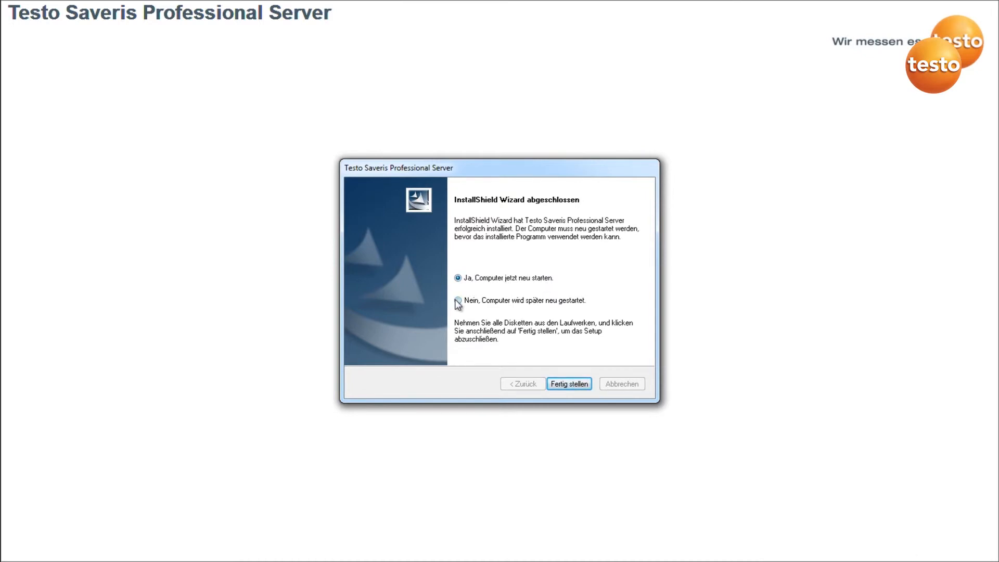
click(458, 299)
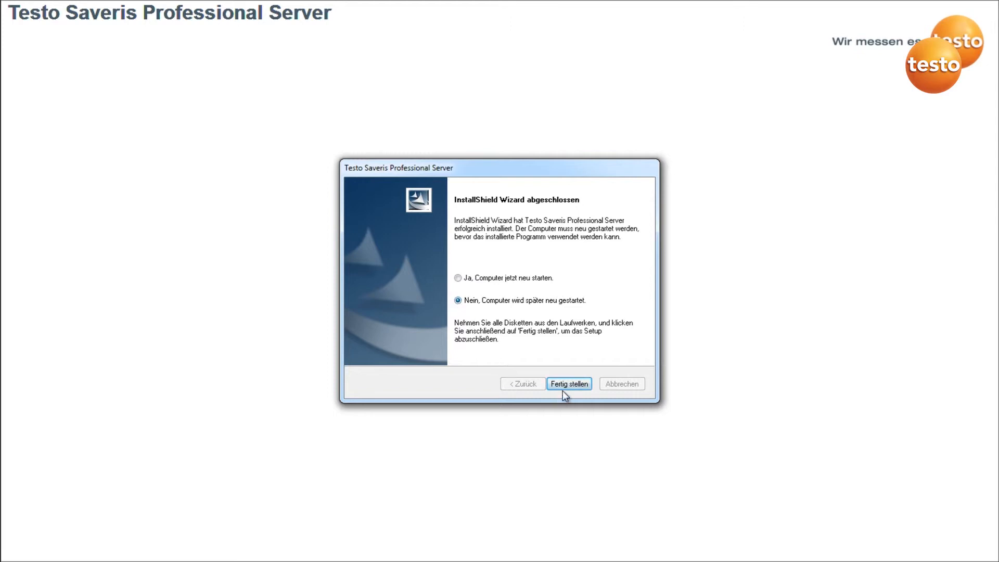
click(568, 384)
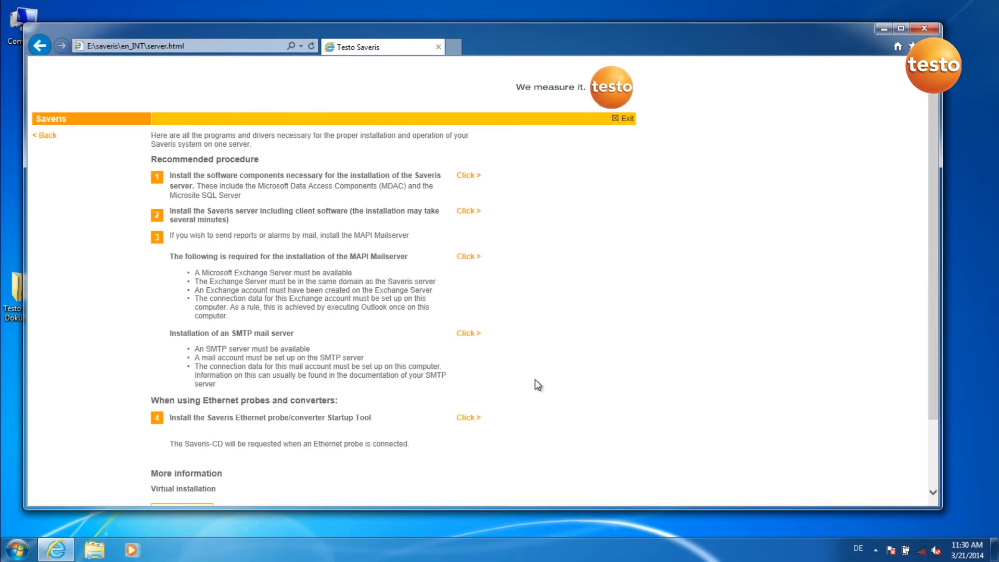
mouse_move(469, 333)
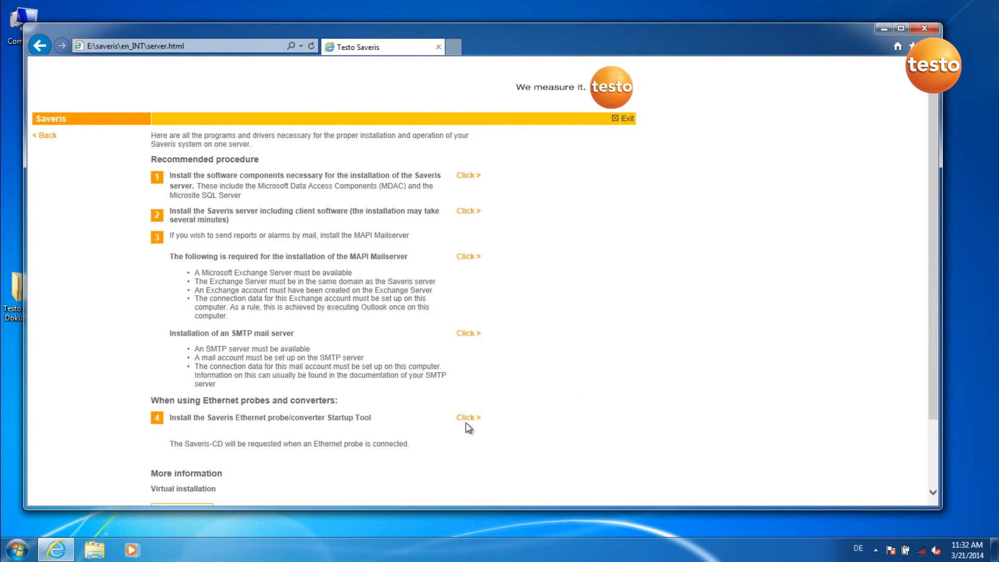
Launch the Ethernet probe/converter Startup Tool setup from step 4.
click(467, 417)
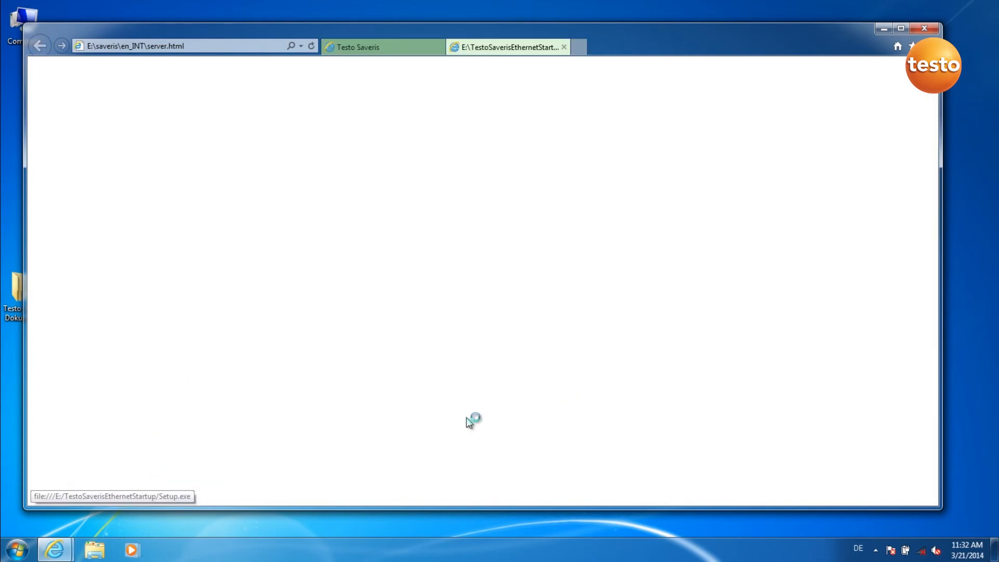